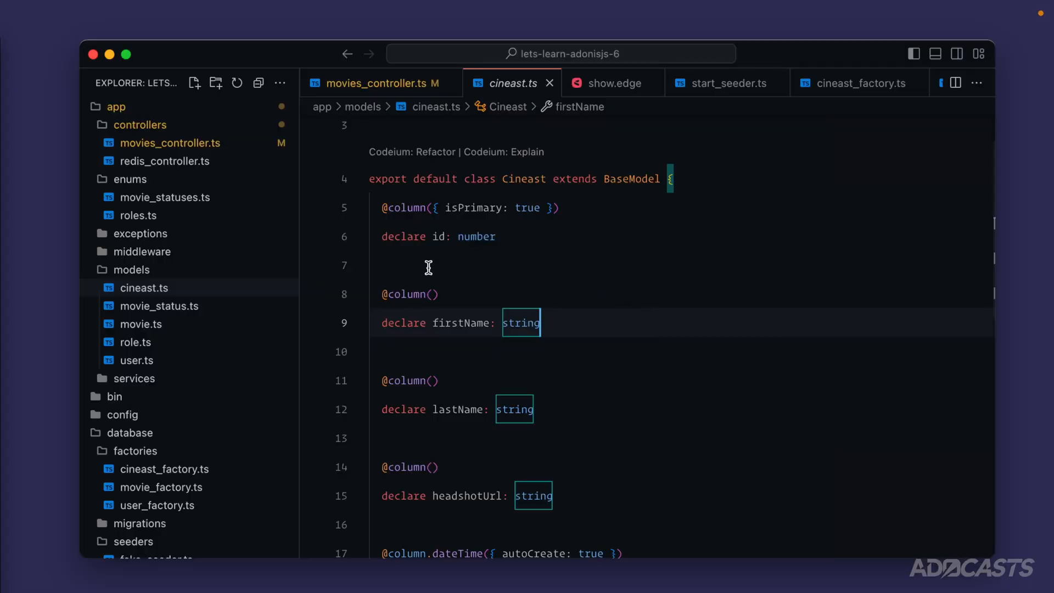
mouse_move(447, 323)
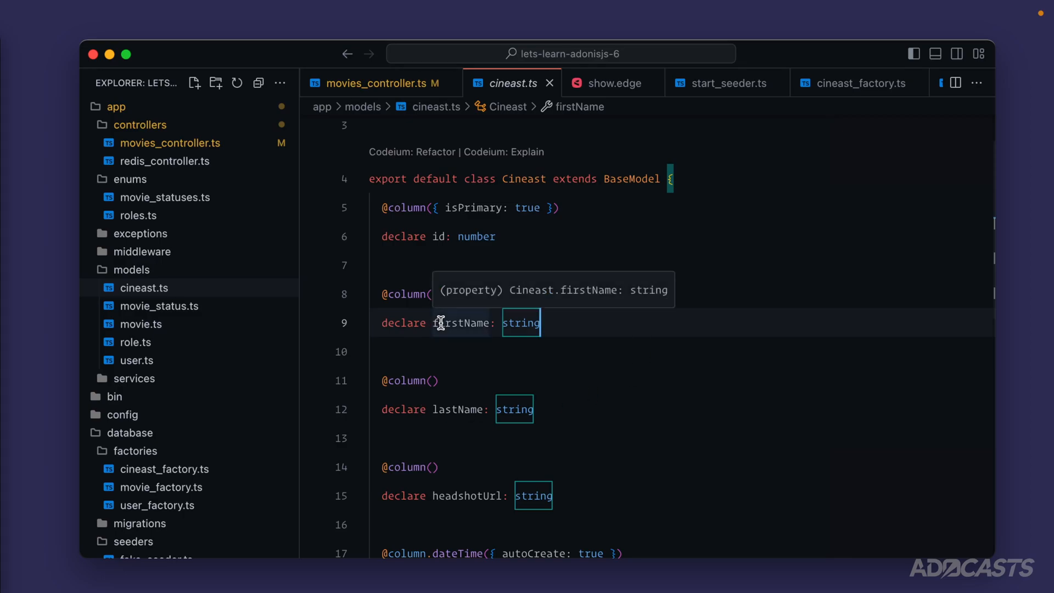
mouse_move(141, 342)
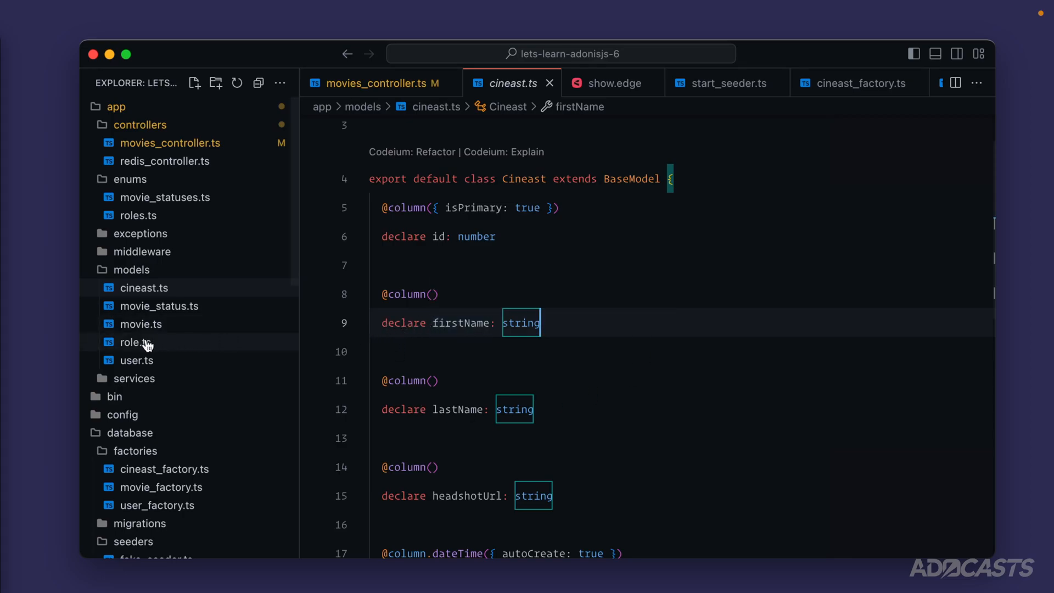
Step: Compare the User model's fullName getter, then return to the bottom of the Cineast model
click(136, 361)
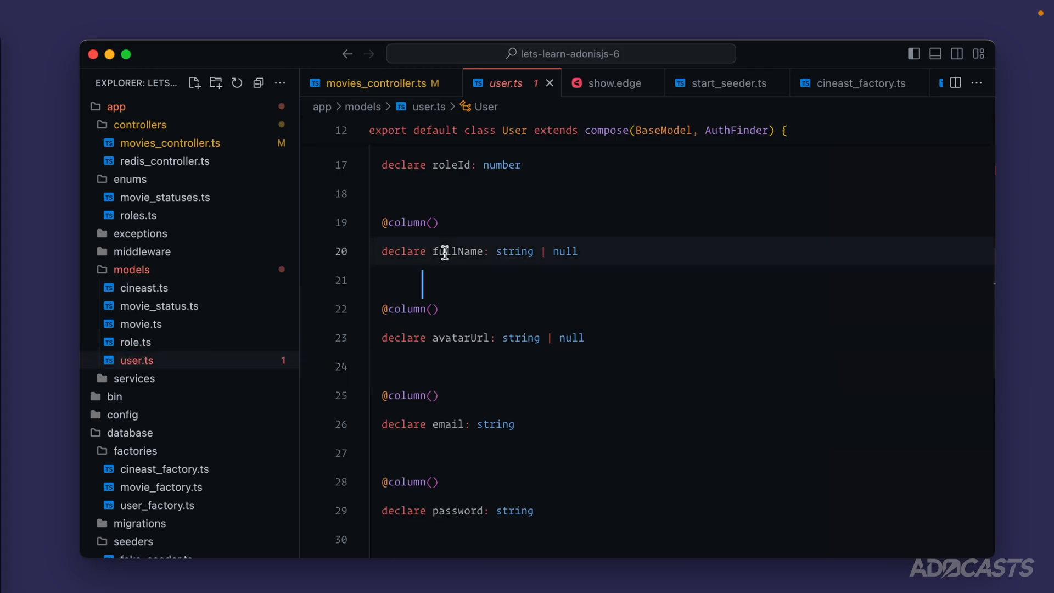
click(143, 288)
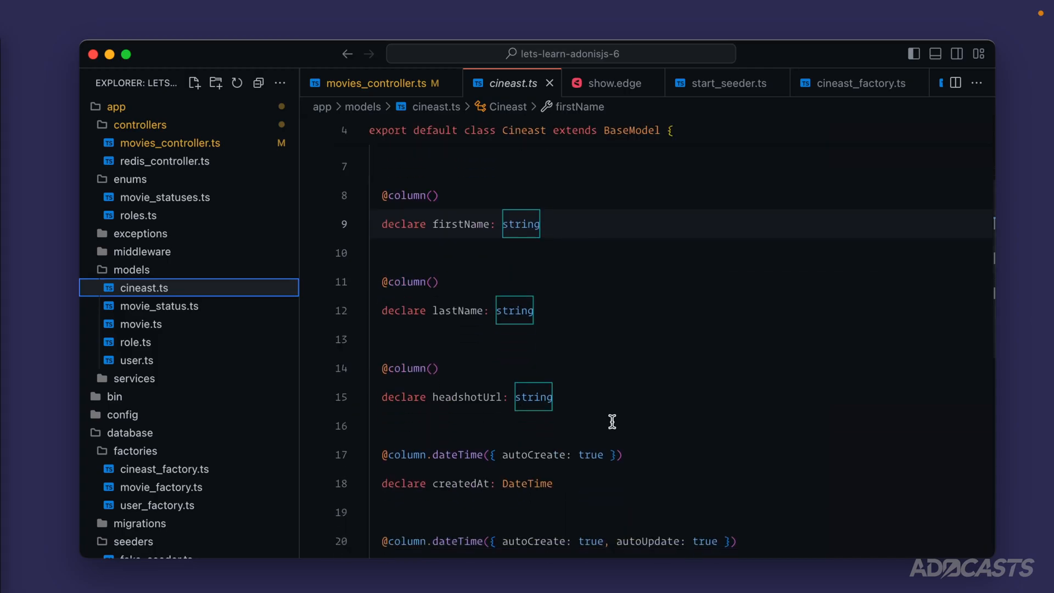
scroll(down, 3)
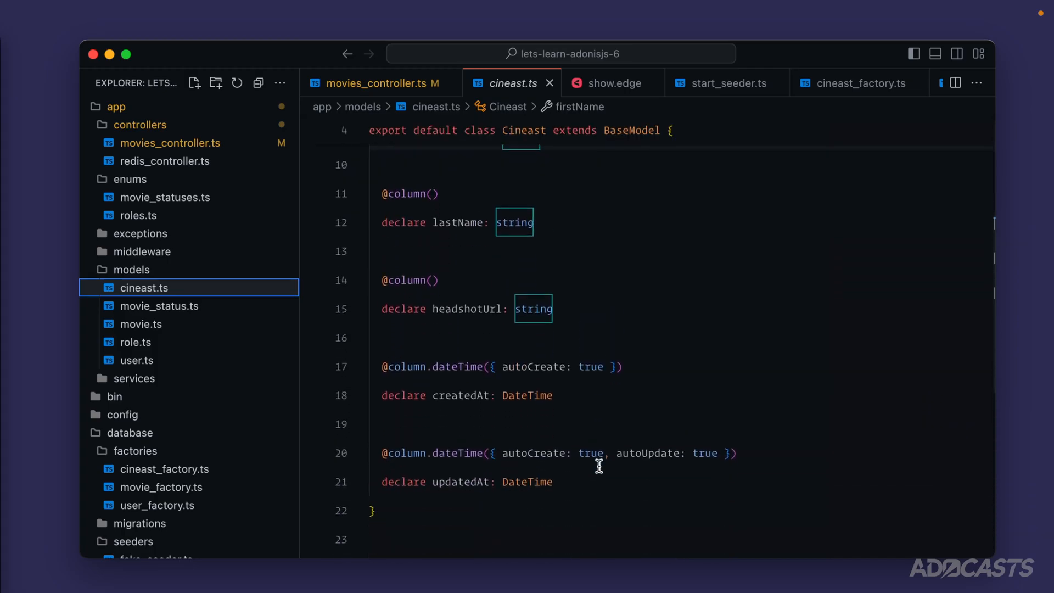
Step: Add get fullName() returning `${this.firstName} ${this.lastName}` to the Cineast class
text(get fullName() {)
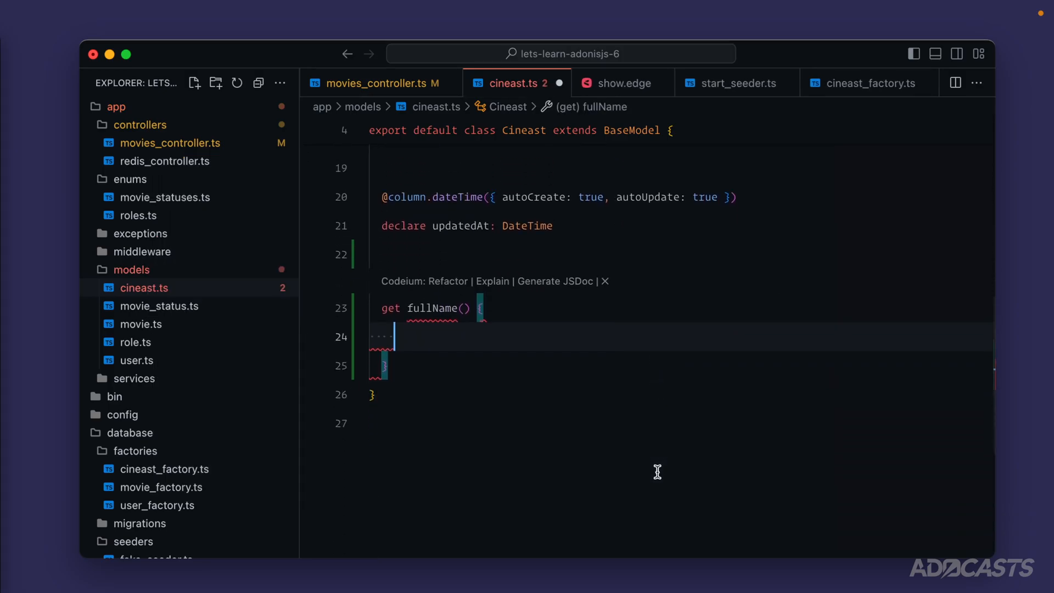
text(return)
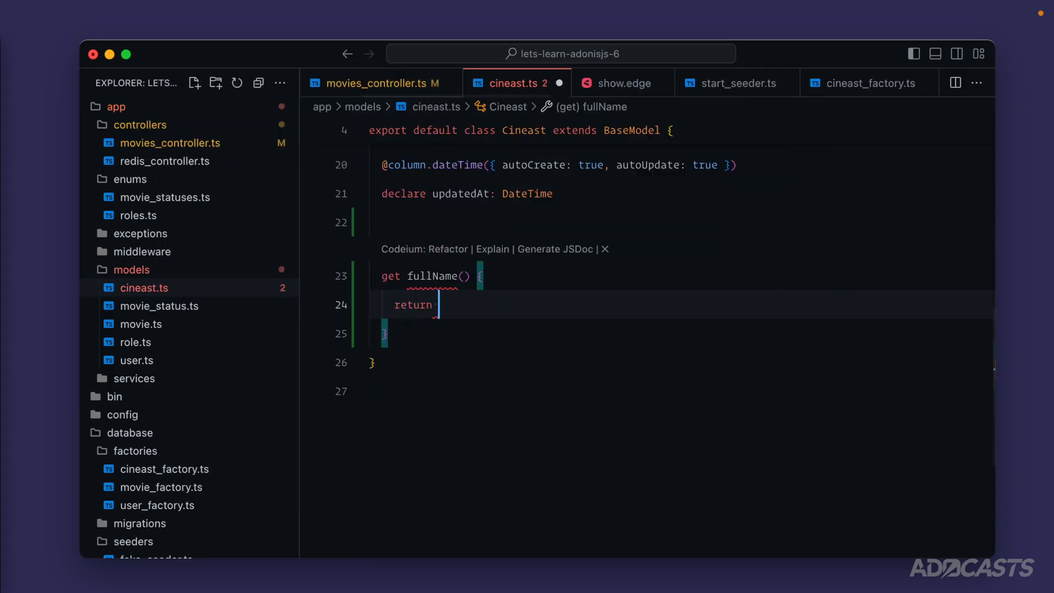
text(`${this.firstName} $)
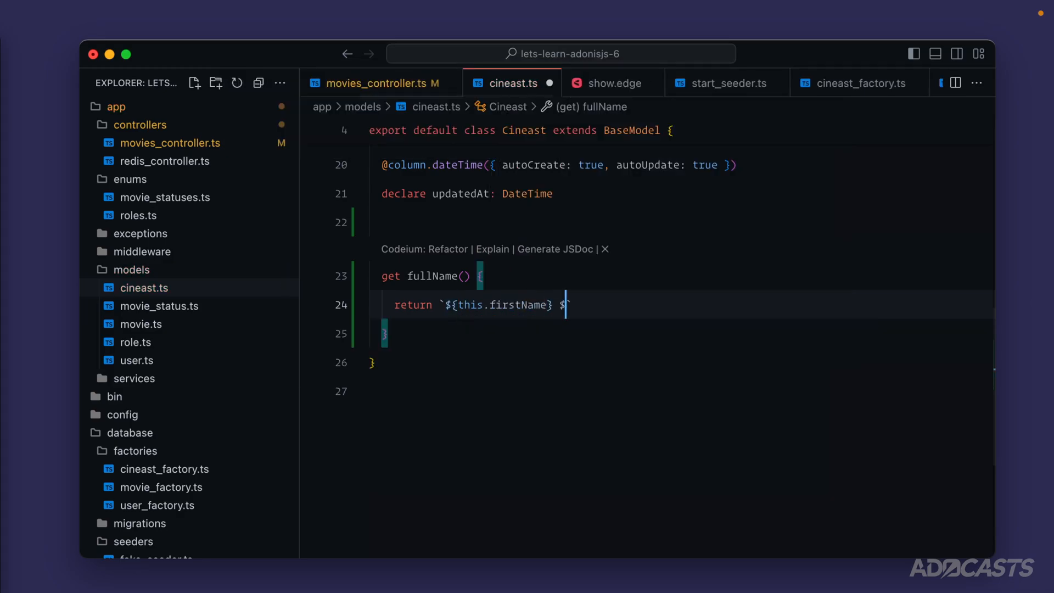
text({this.lastName}`)
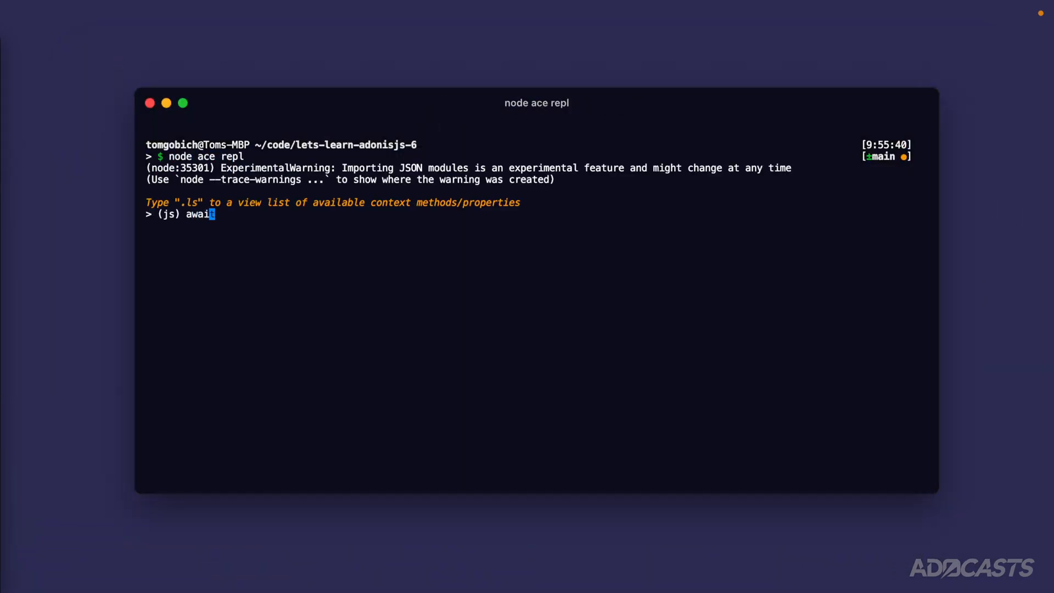
key(Return)
text(await models.cineast.query().first())
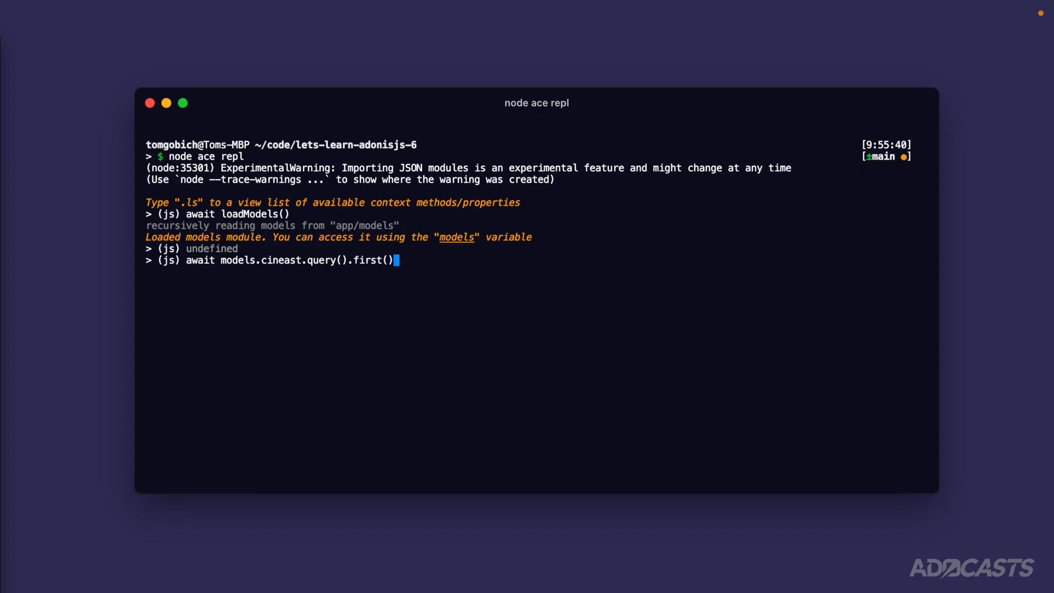
key(Return)
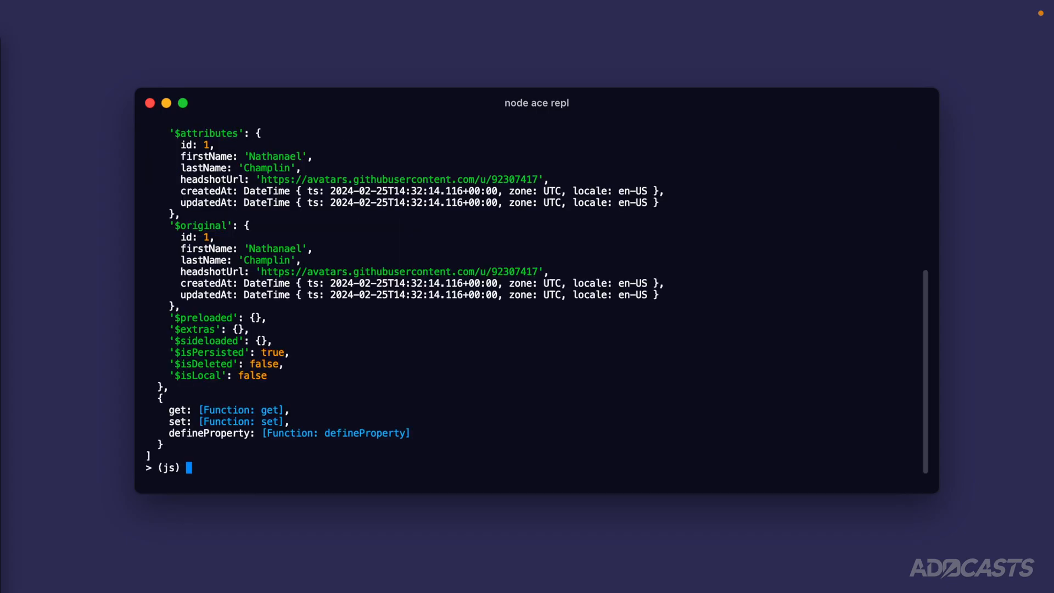
scroll(up, 3)
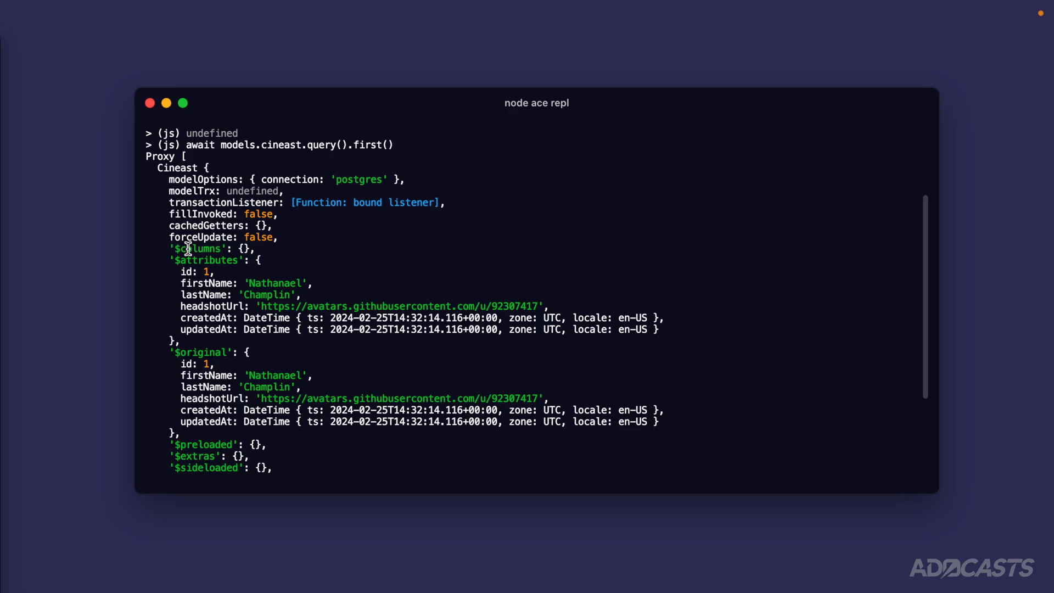
scroll(down, 3)
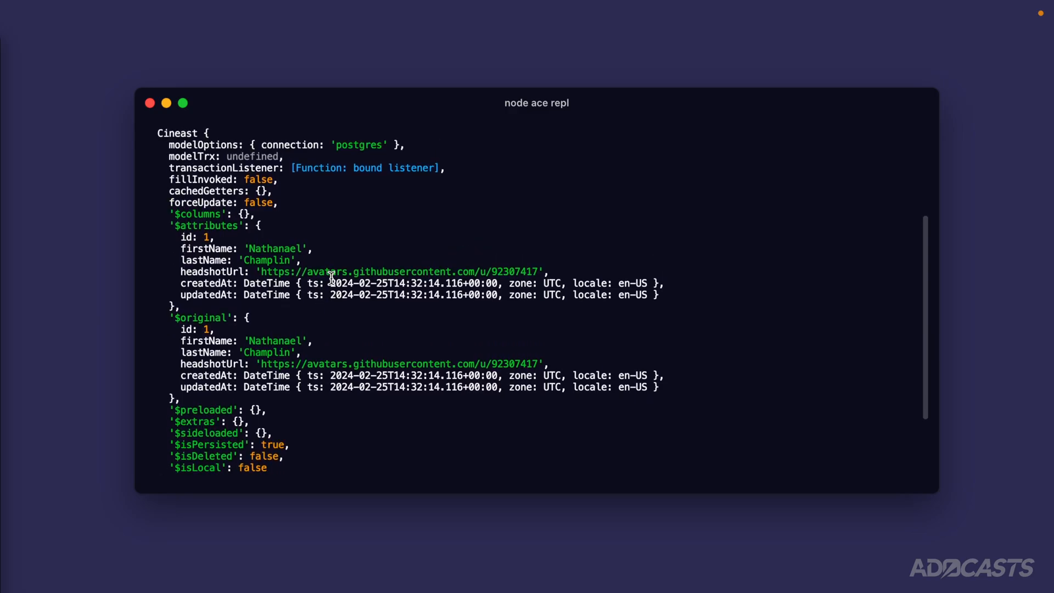
scroll(down, 3)
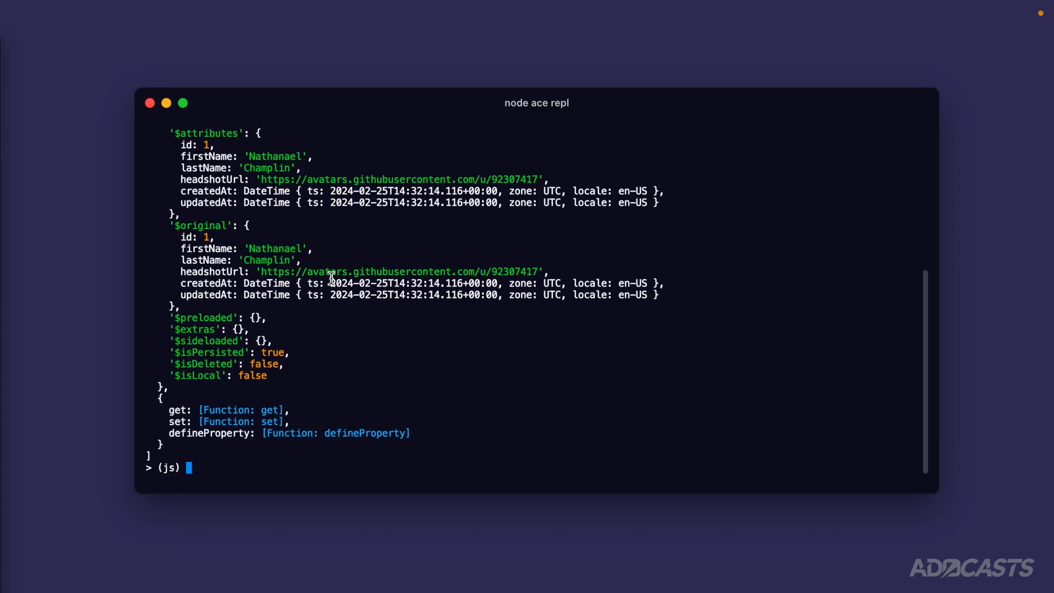
Step: Store the first Cineast with let cineast = ... and evaluate cineast.fullName as 'Nathanael Champlin'
text(let await models.cineast.query().first())
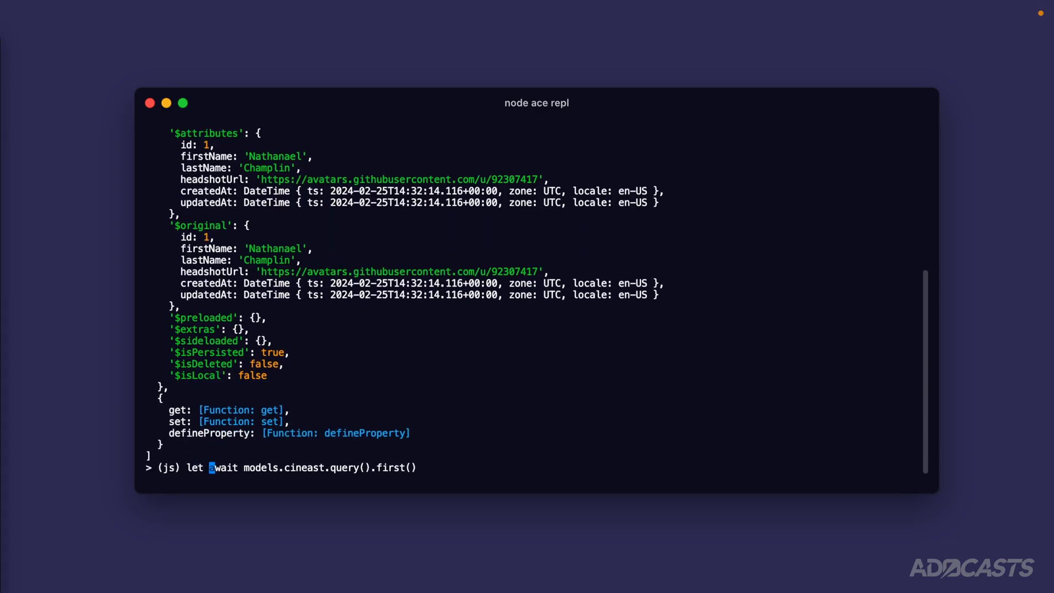
text(cineast =)
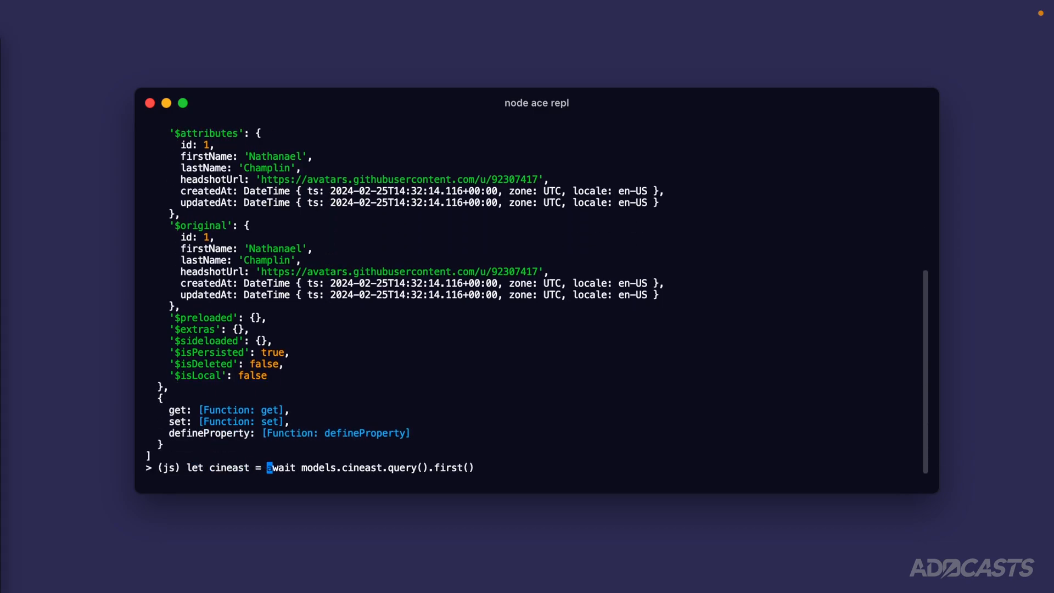
key(Return)
text(cineast.full)
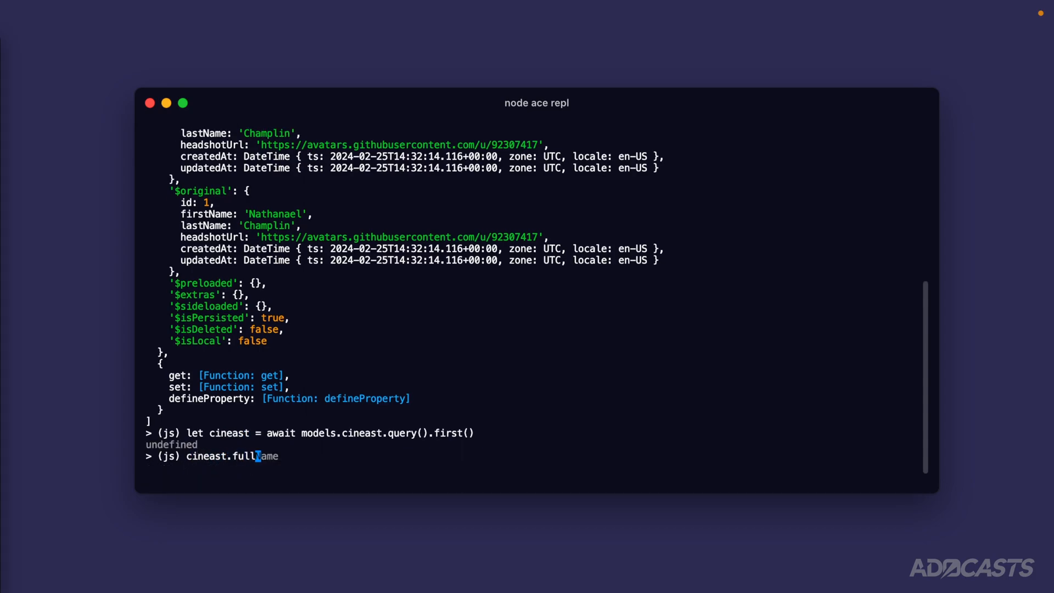
key(Return)
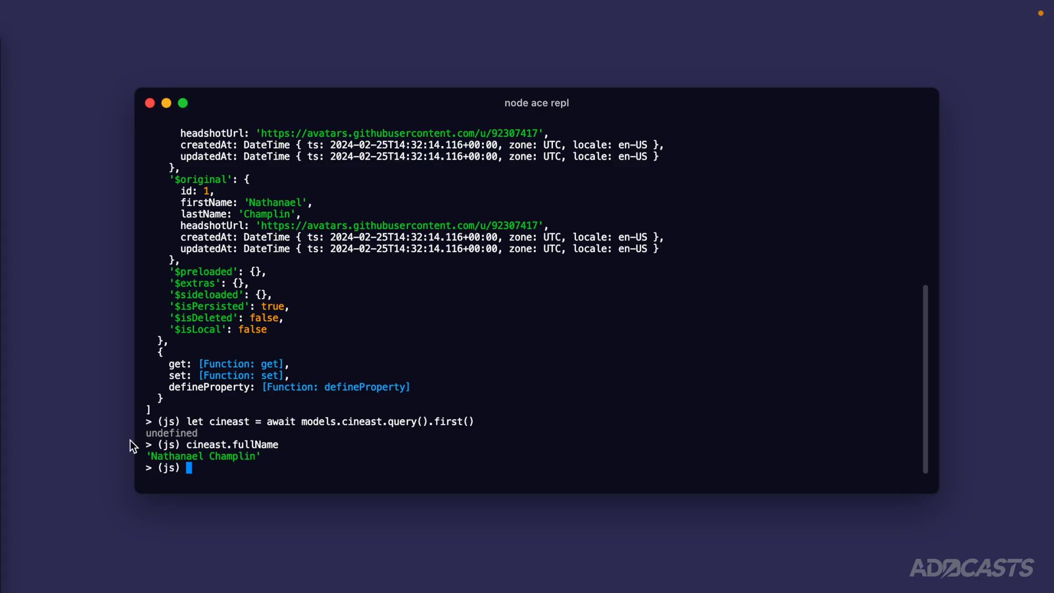
mouse_move(254, 457)
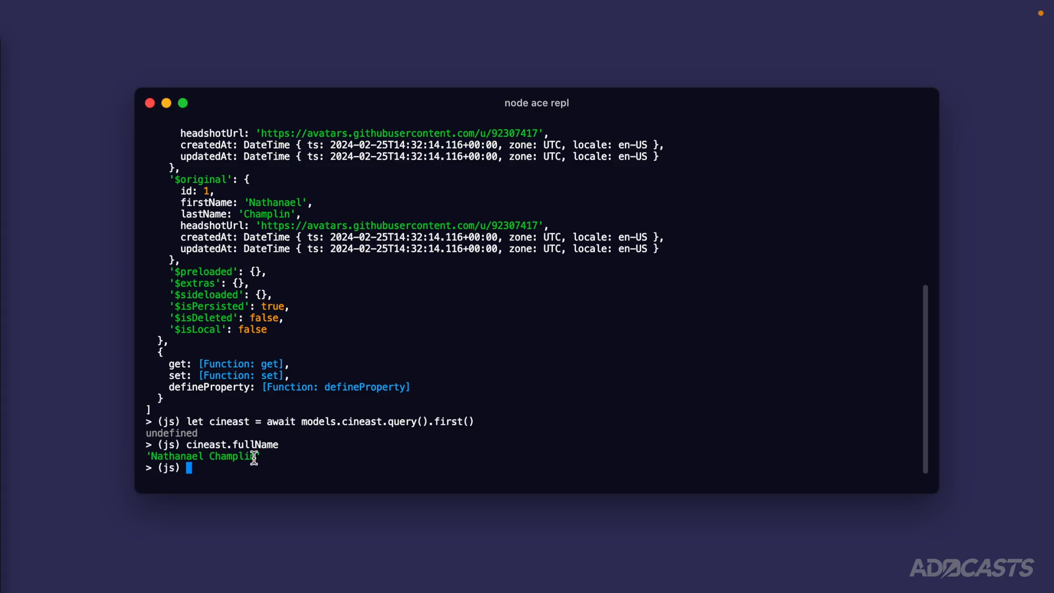
mouse_move(234, 203)
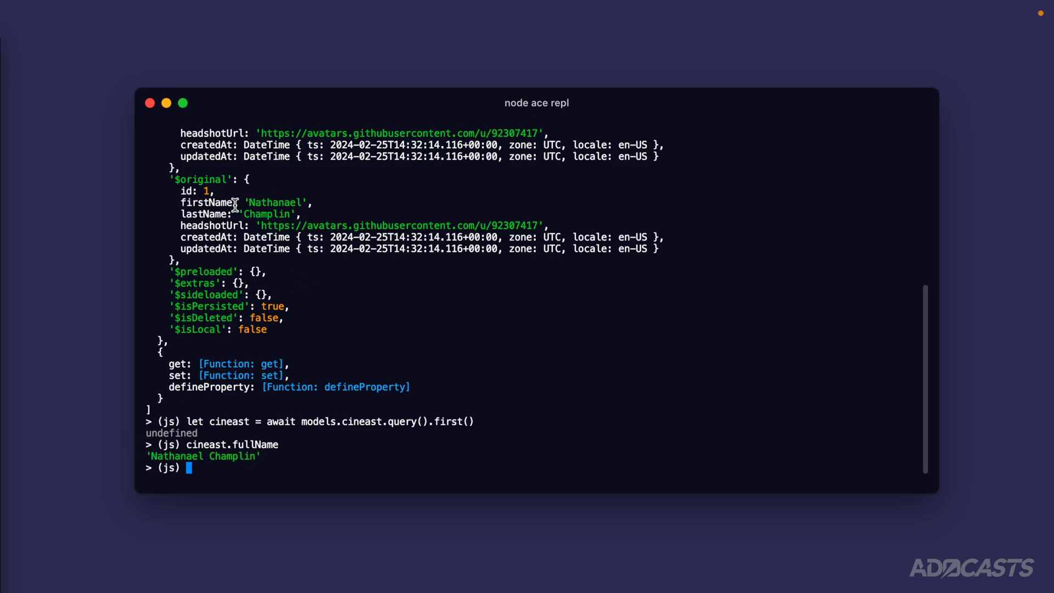
mouse_move(332, 446)
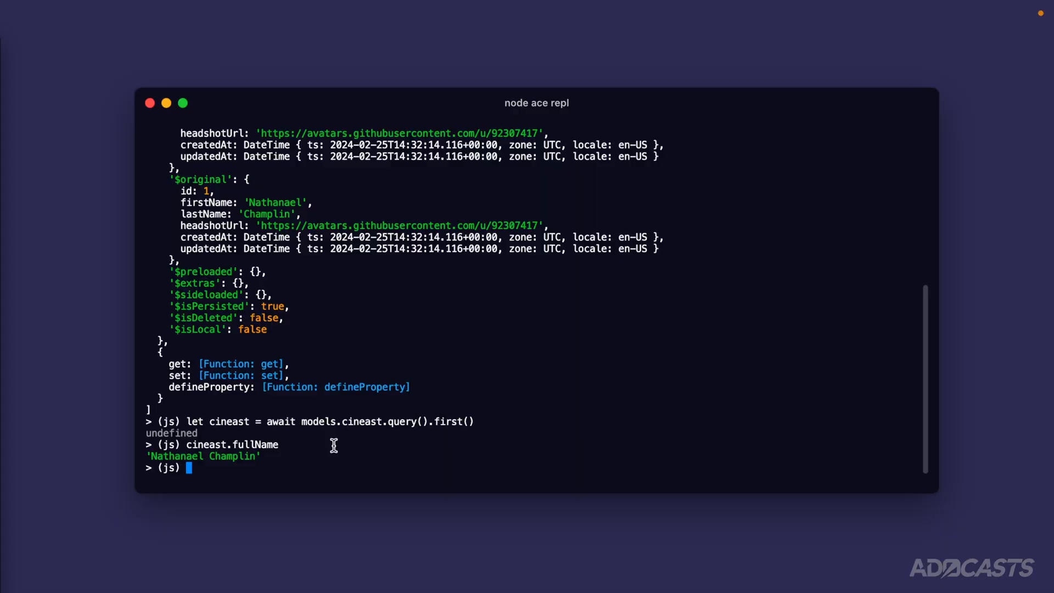
Step: Run cineast.serialize() to print the plain object, which has no fullName field yet
text(cineast)
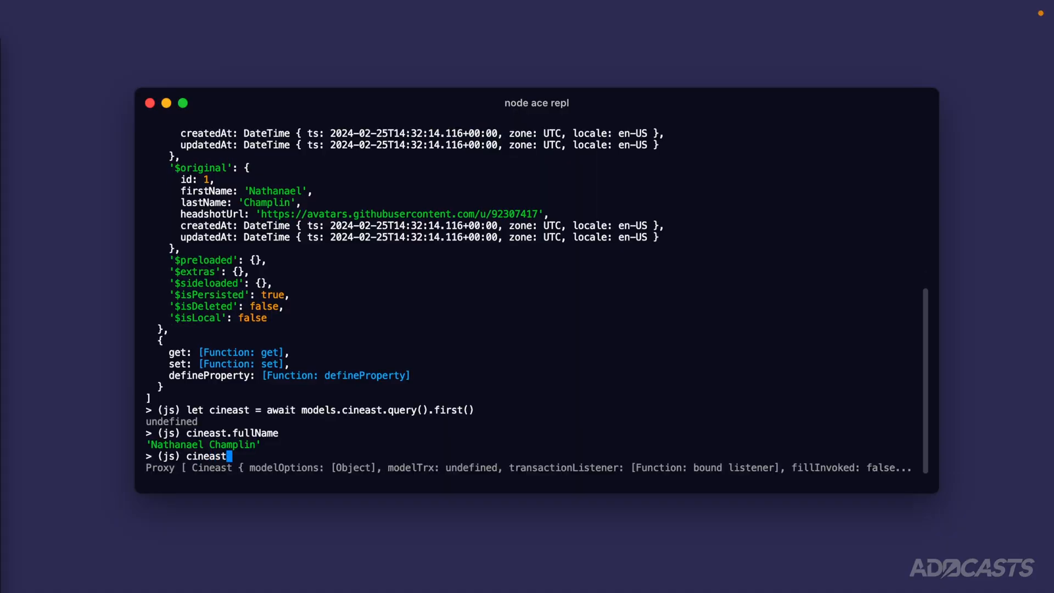
text(.serialize())
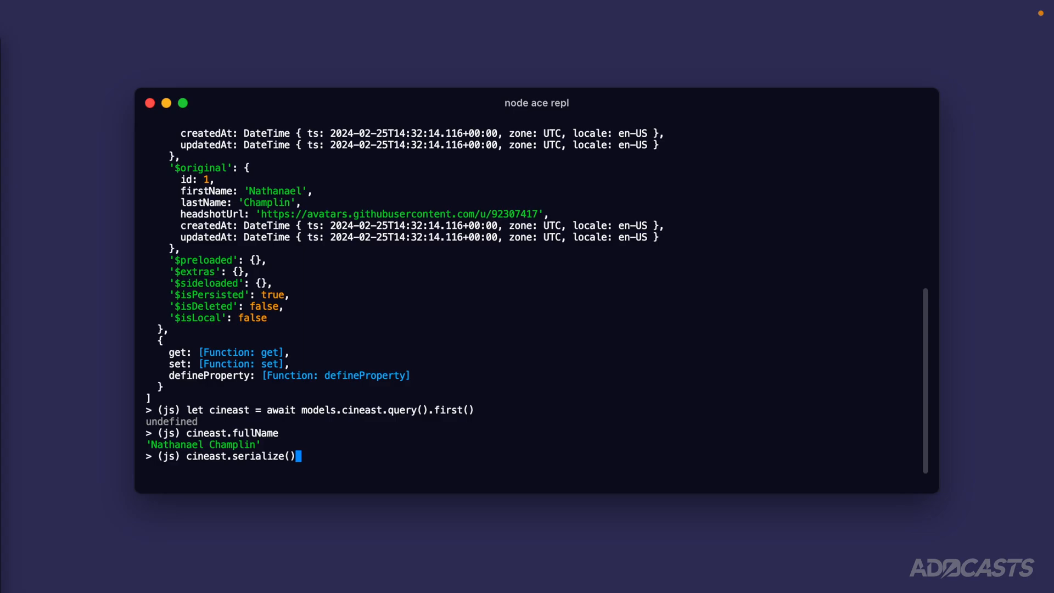
key(Return)
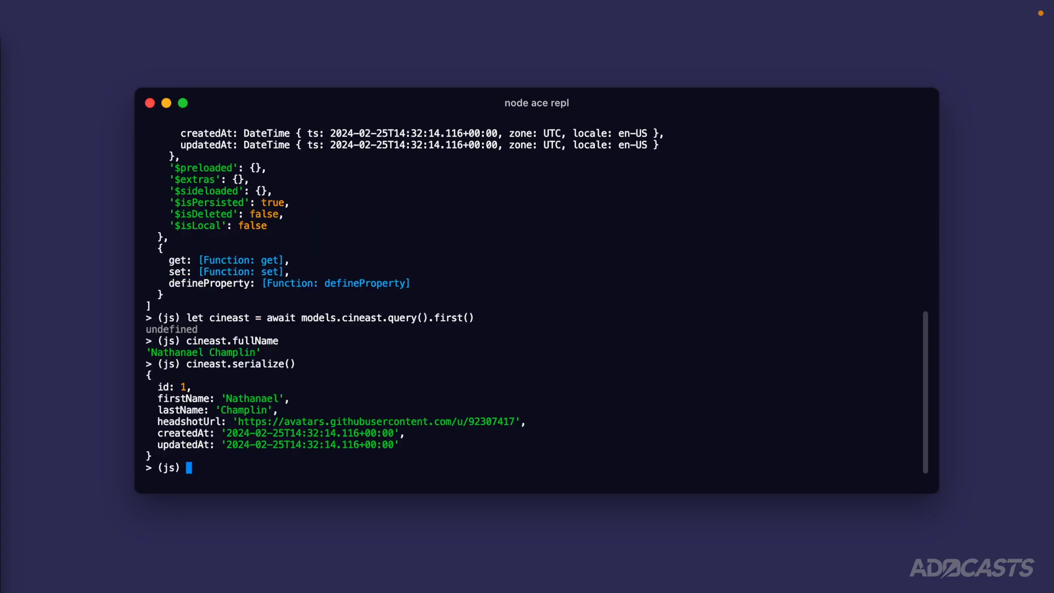
mouse_move(166, 386)
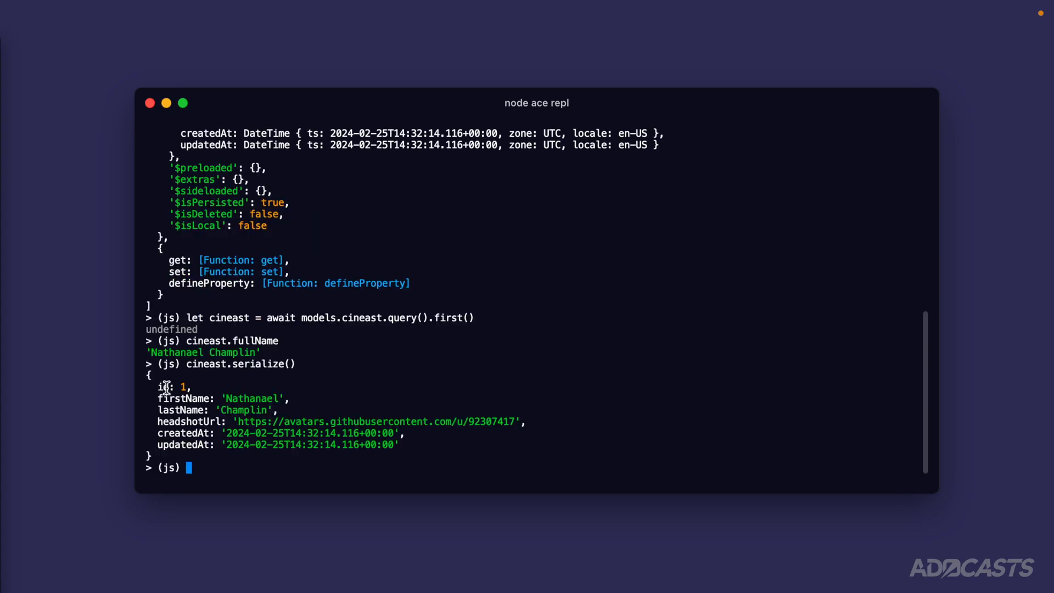
mouse_move(178, 447)
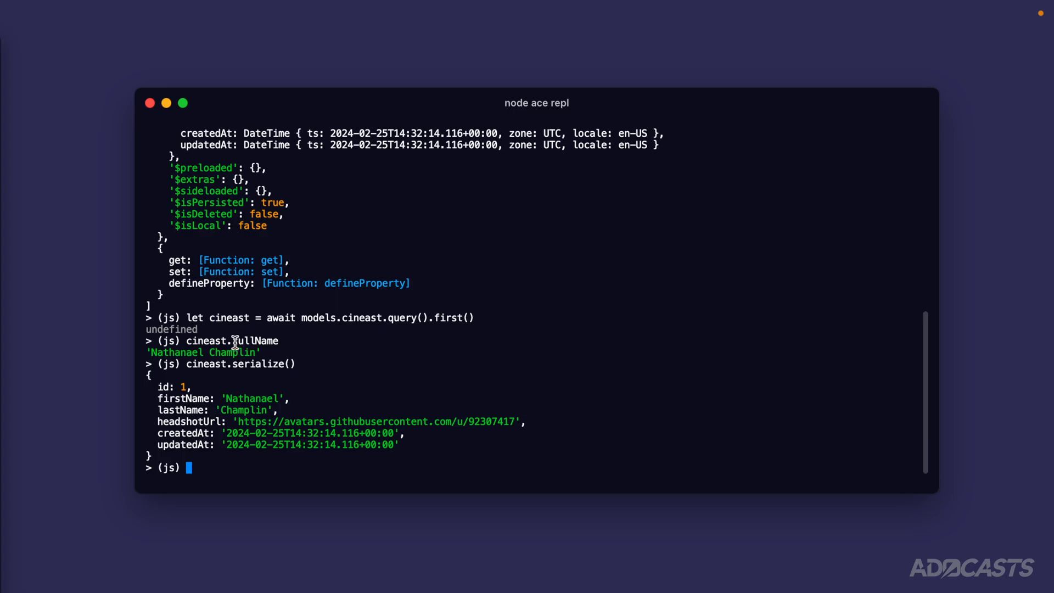
mouse_move(188, 410)
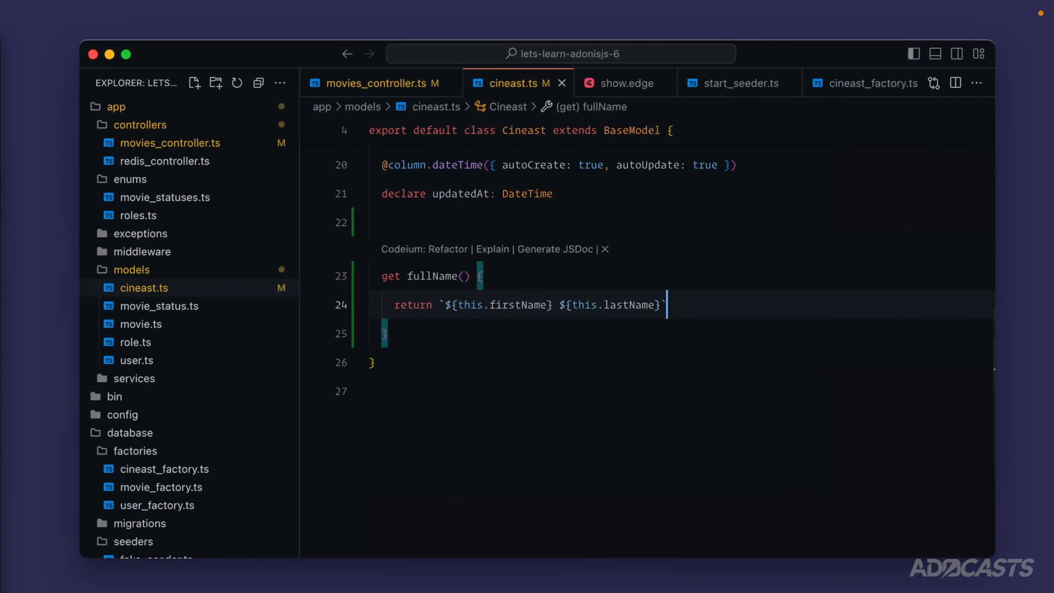
key(enter)
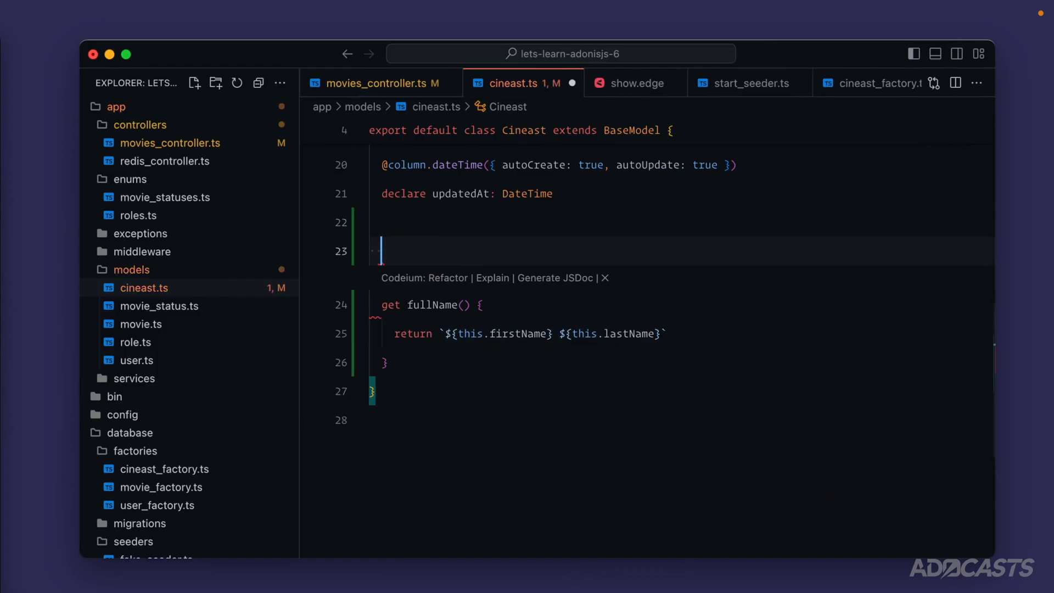
text(@computed)
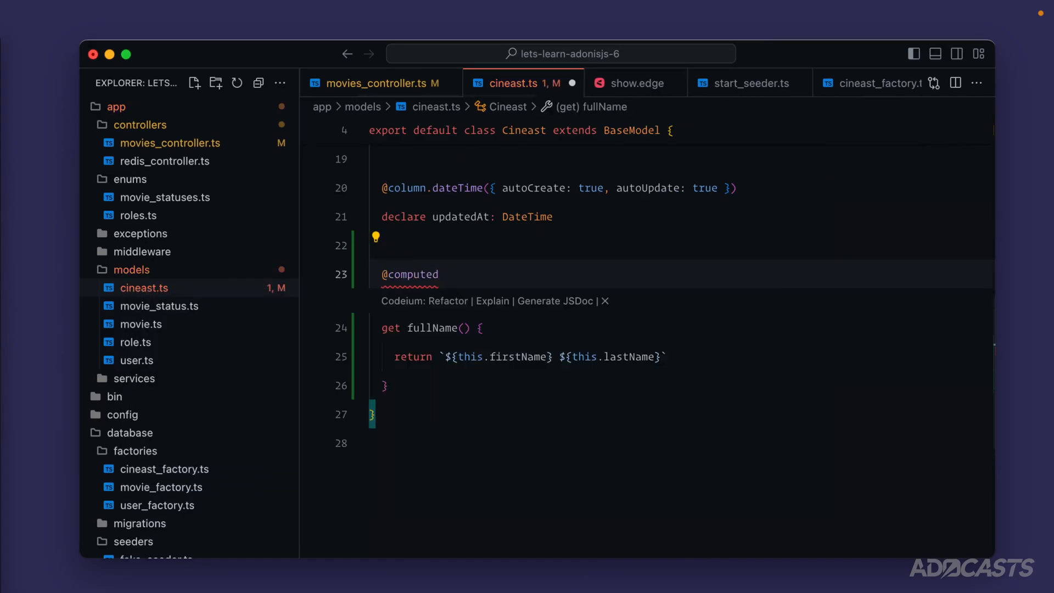
text(())
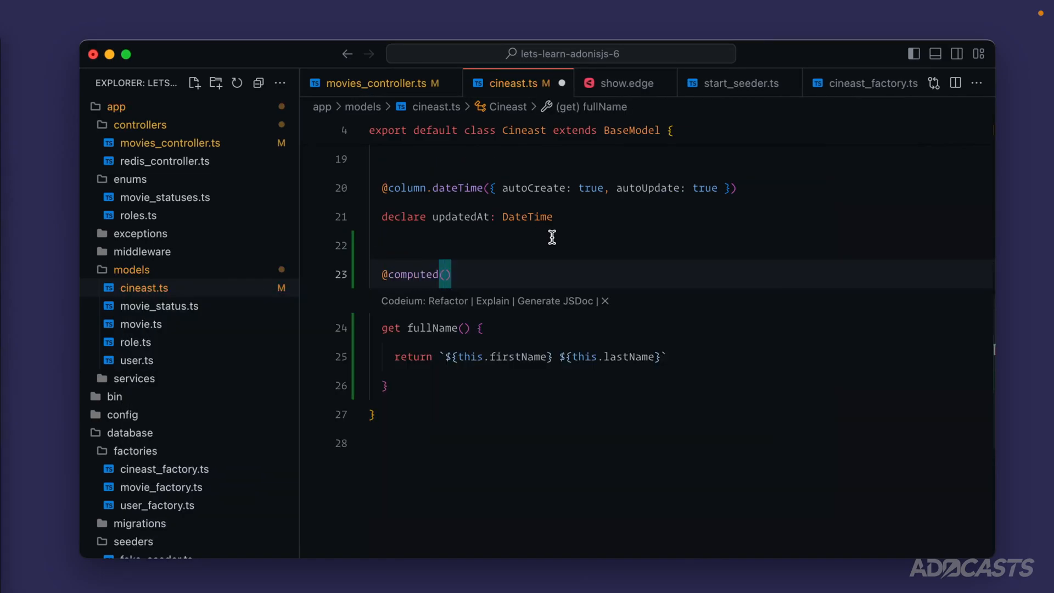
scroll(up, 3)
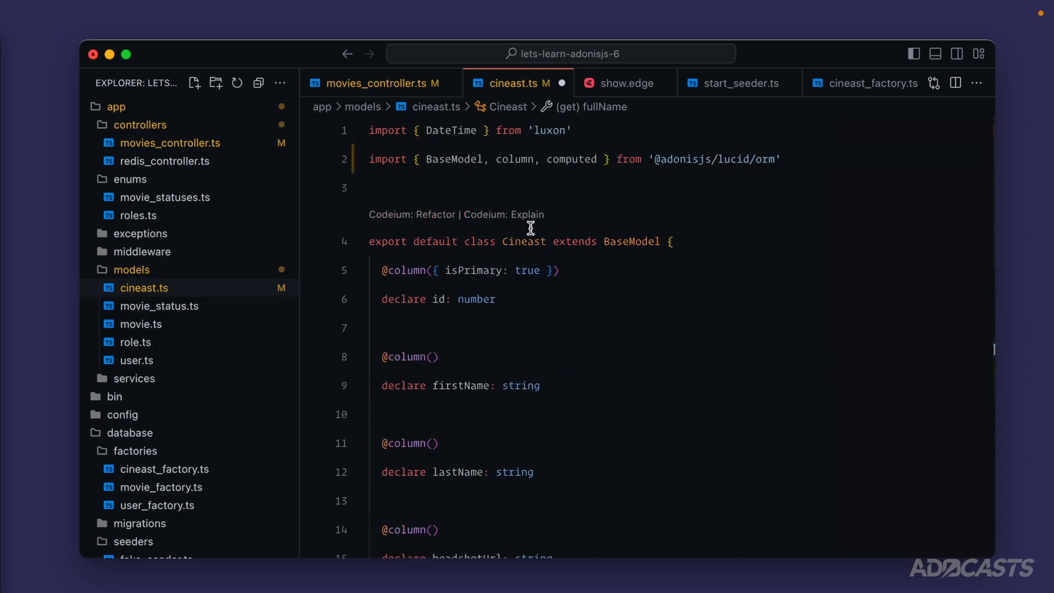
mouse_move(734, 176)
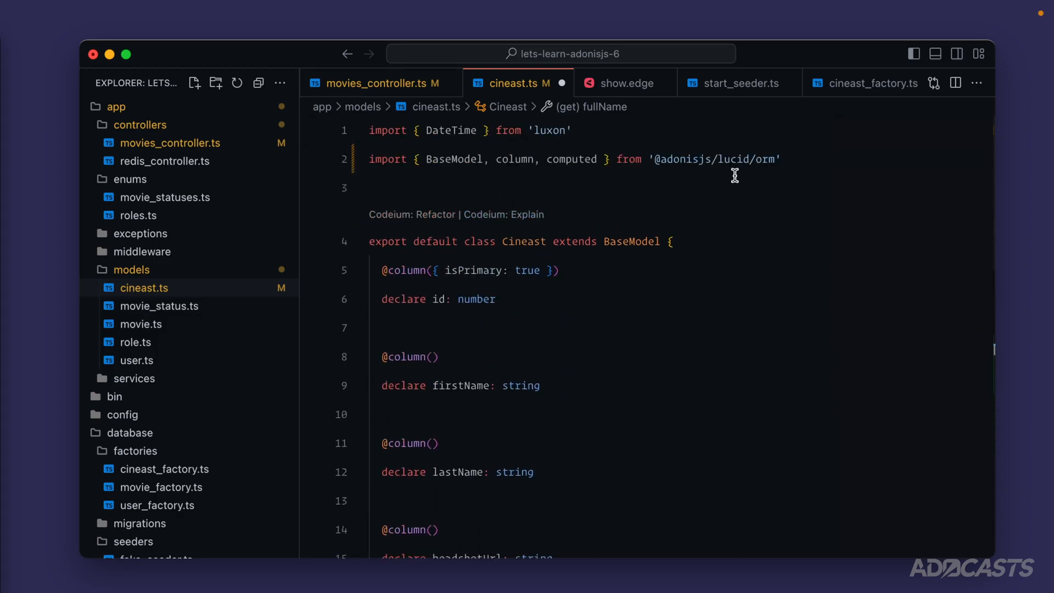
scroll(down, 3)
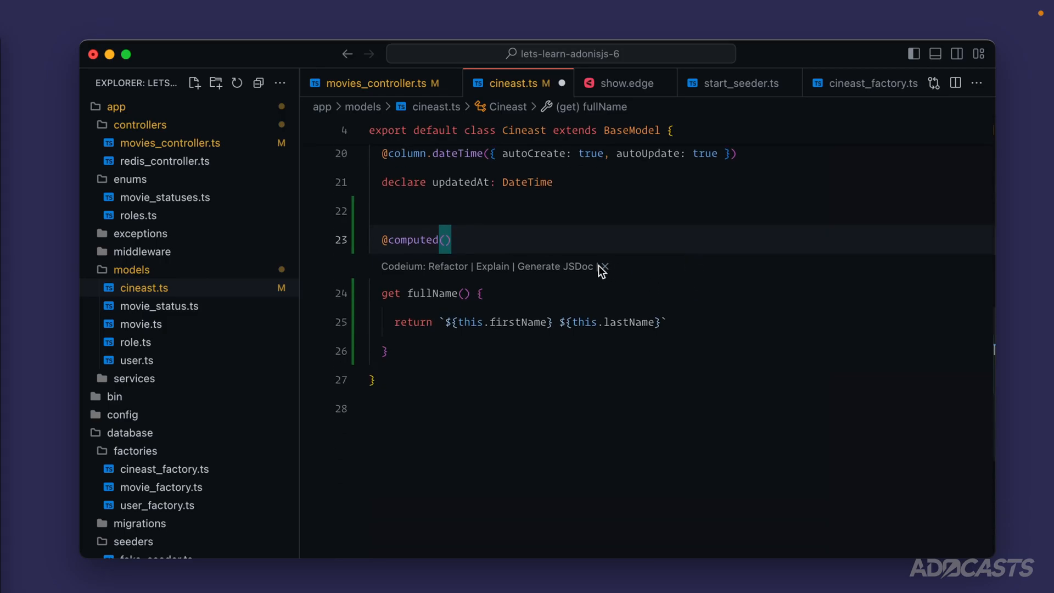
mouse_move(110, 55)
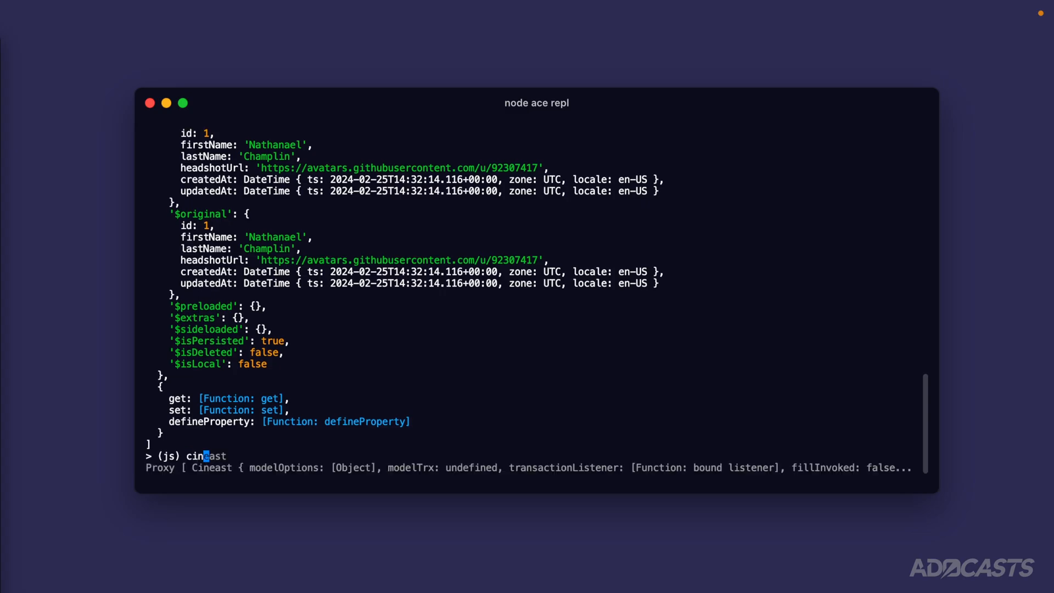
Step: Exit and restart node ace repl, then run await loadModels() again
key(Return)
text(node ace repl)
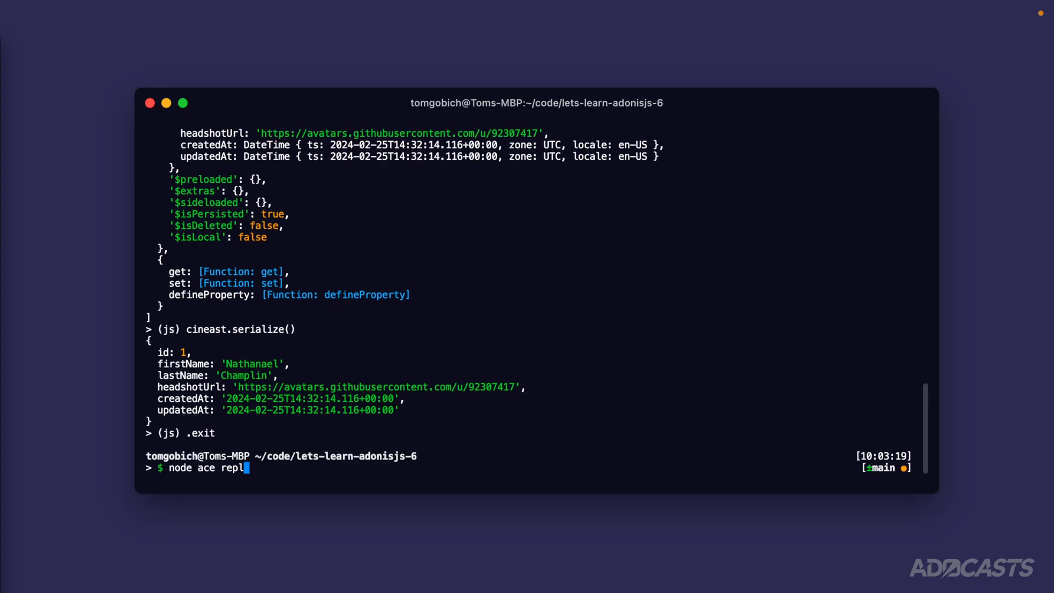
key(Return)
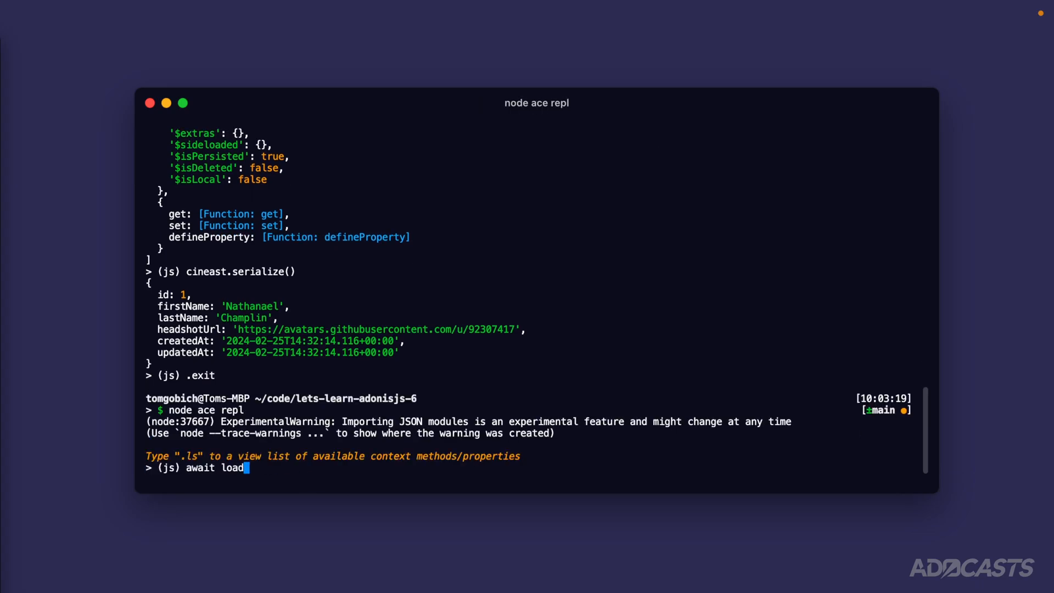
key(Return)
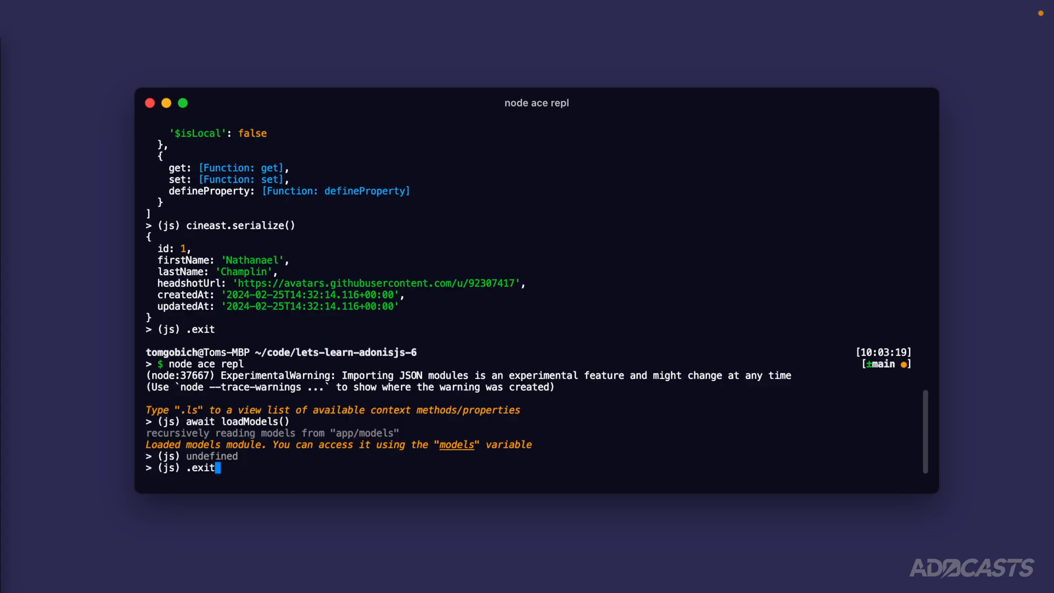
text(let cineast = await models.cineast.query().first())
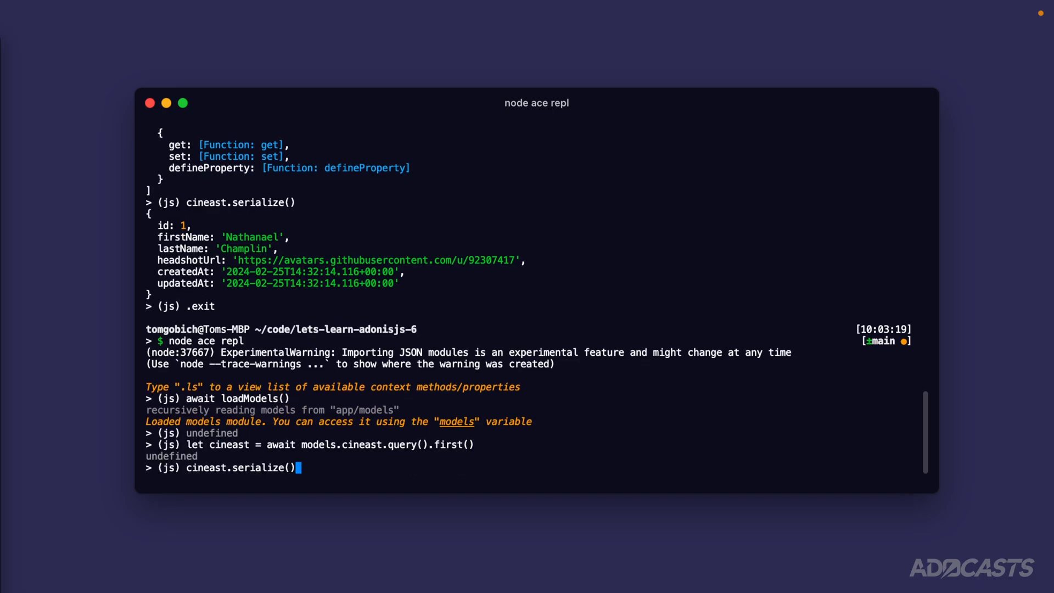
key(Return)
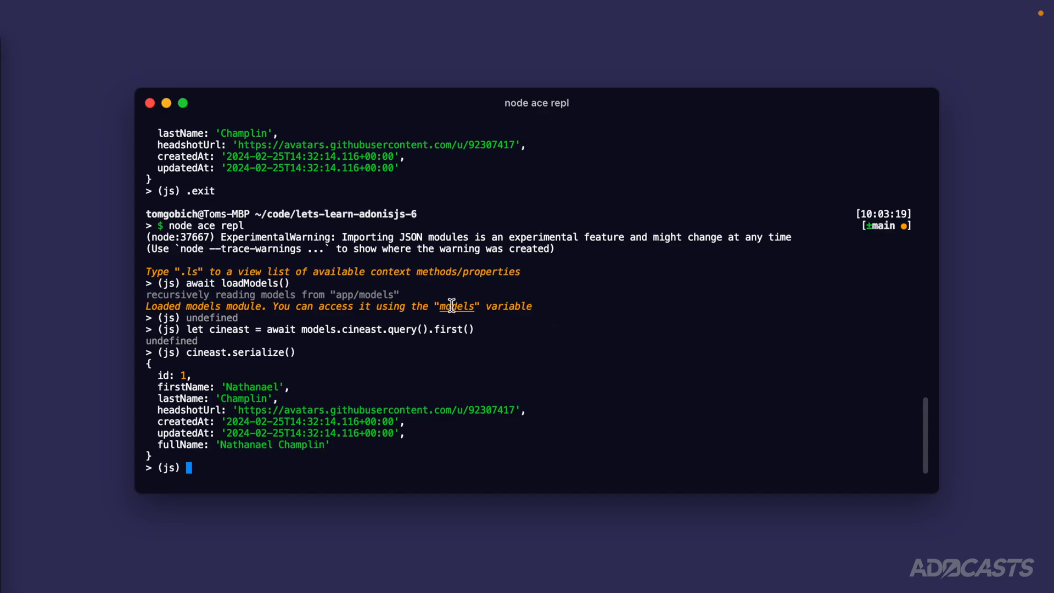
scroll(up, 3)
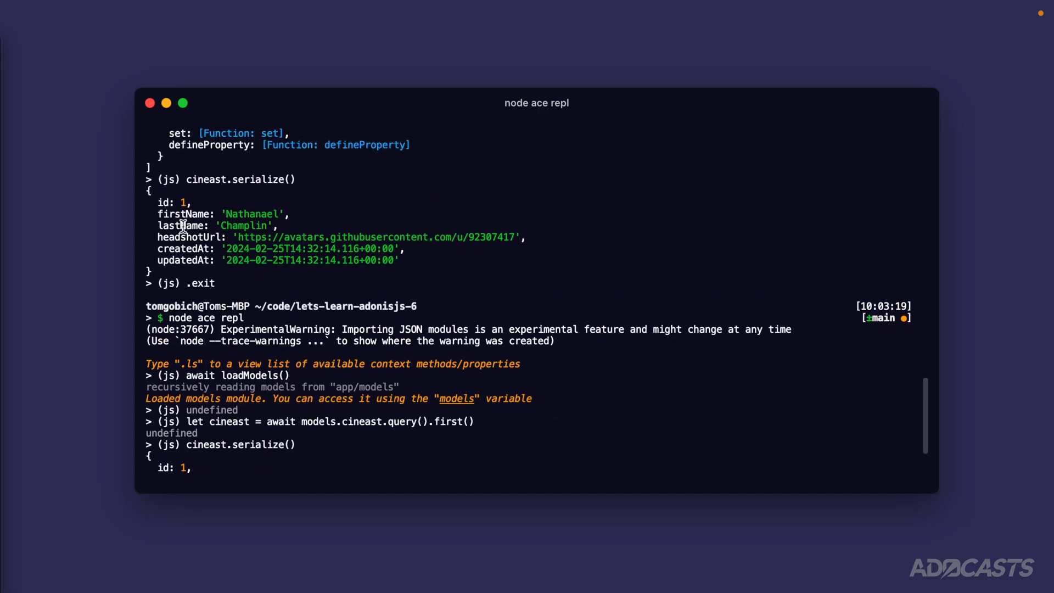
mouse_move(179, 251)
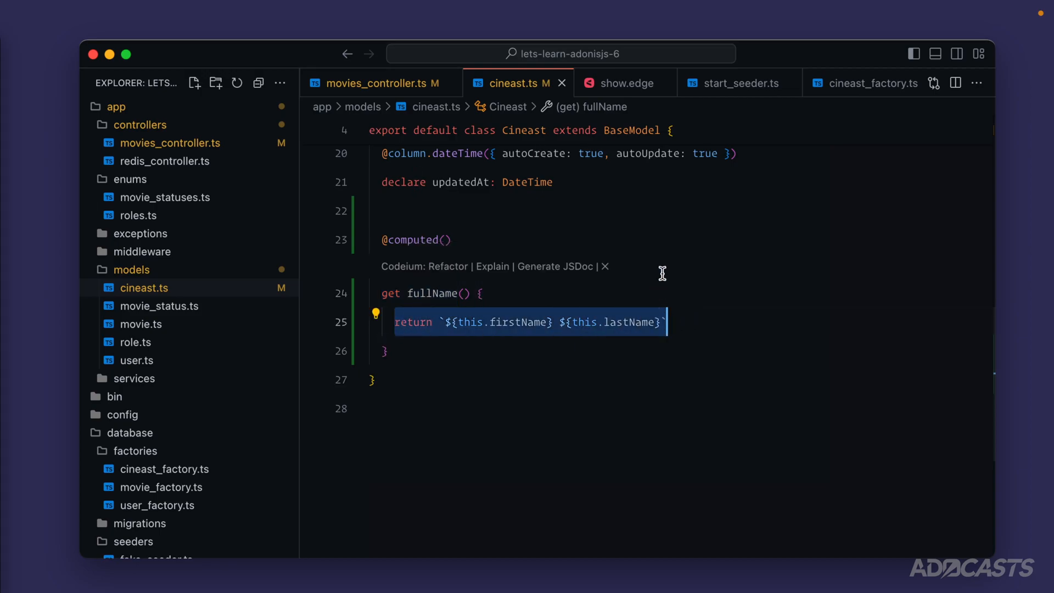
mouse_move(621, 214)
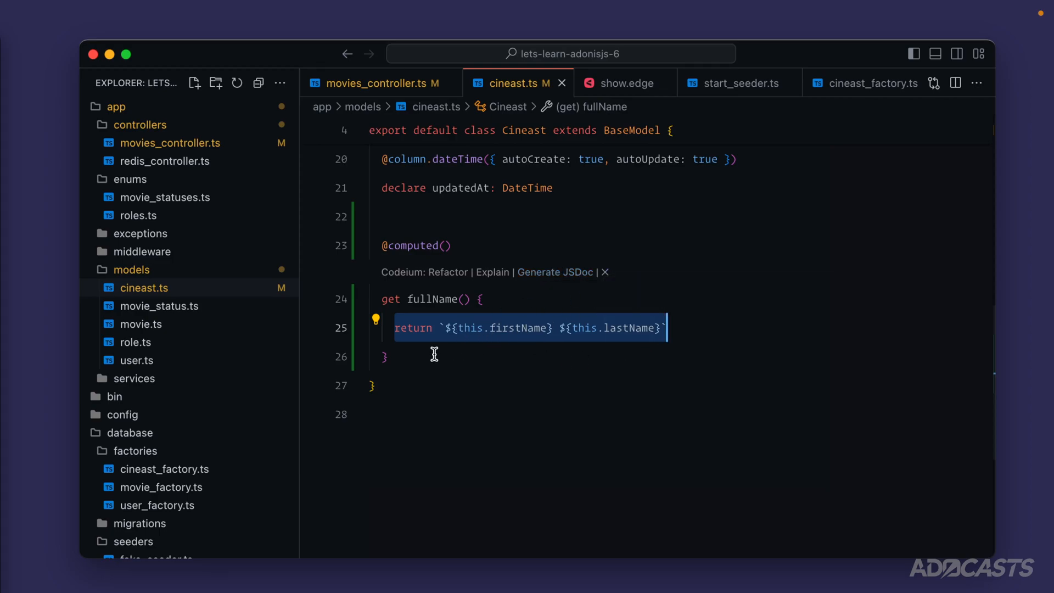
mouse_move(494, 251)
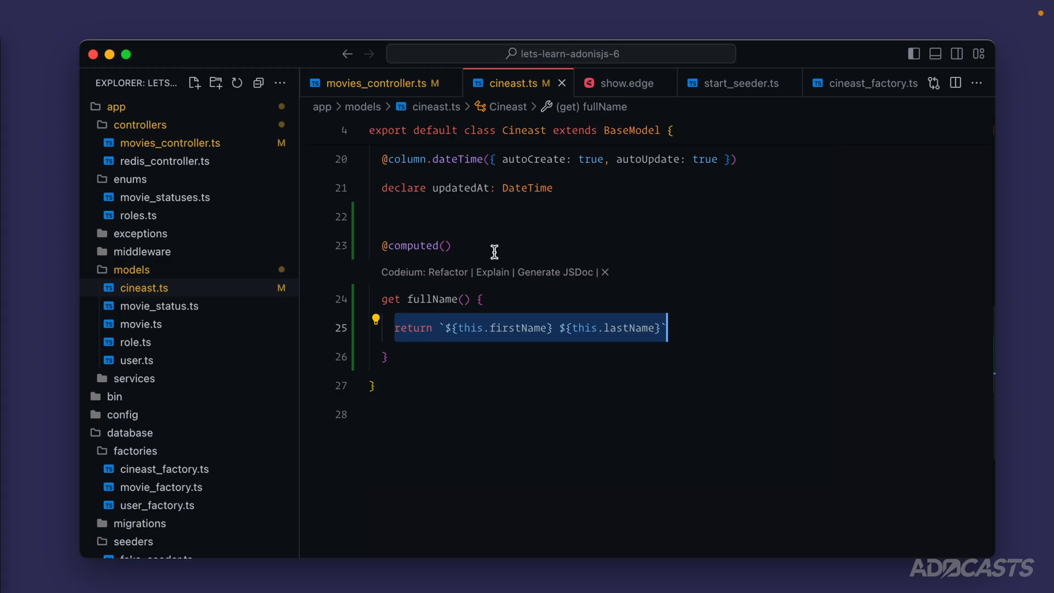